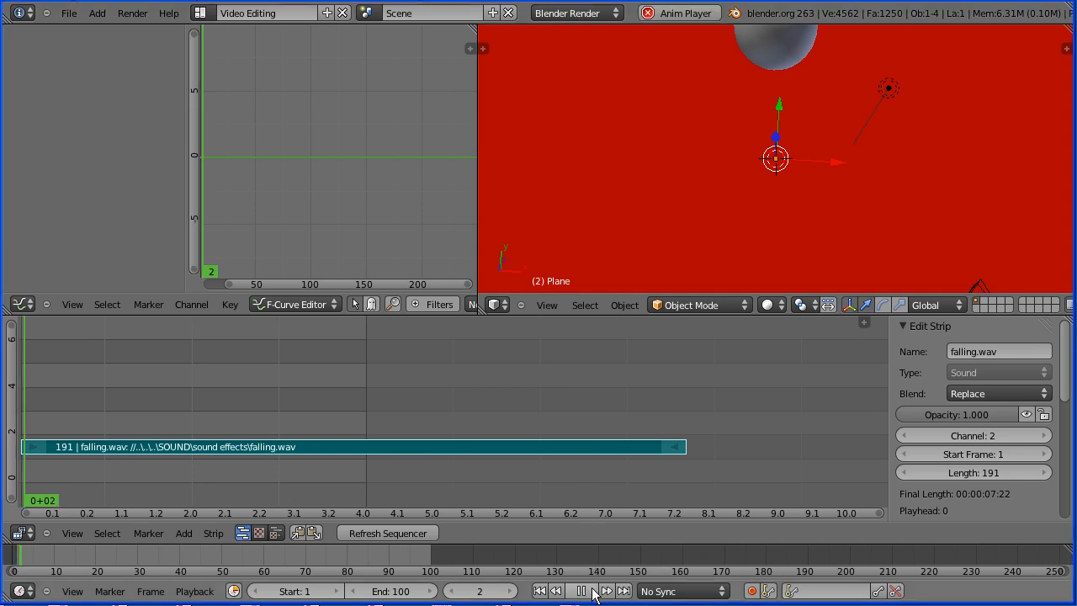
Stop the animation playback and shorten the falling.wav sound strip by dragging its end left.
click(593, 590)
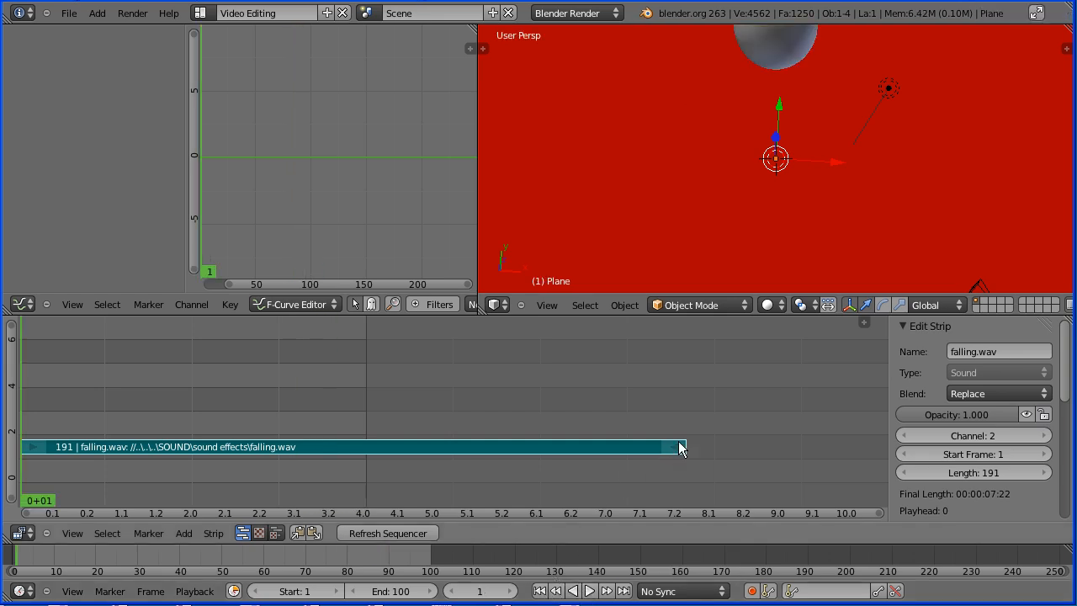
drag(682, 447, 639, 446)
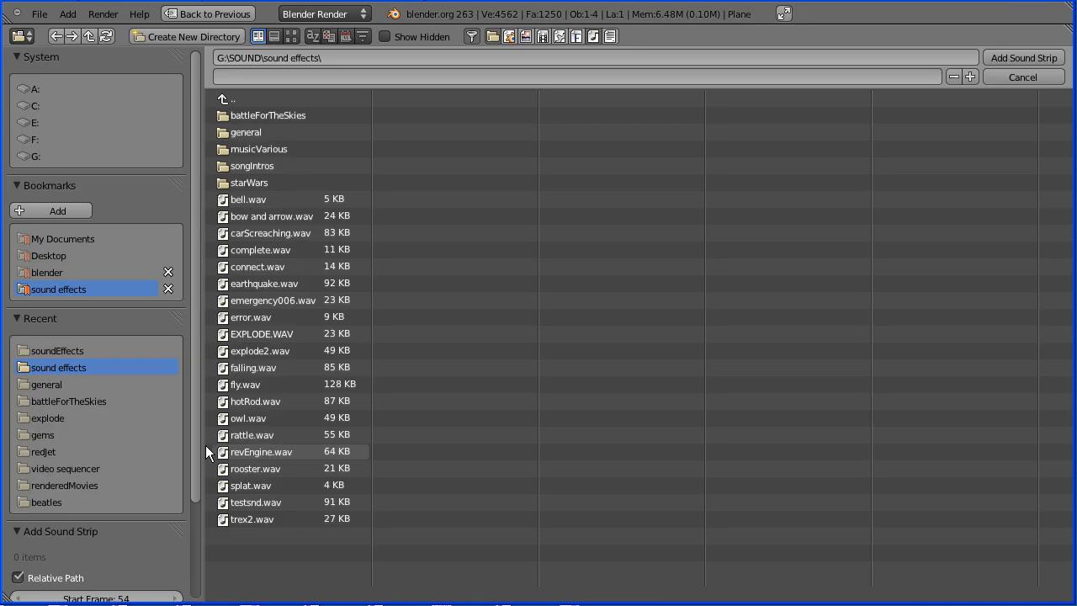
Add EXPLODE.WAV as a sound strip and move it to start at frame 21.
click(261, 334)
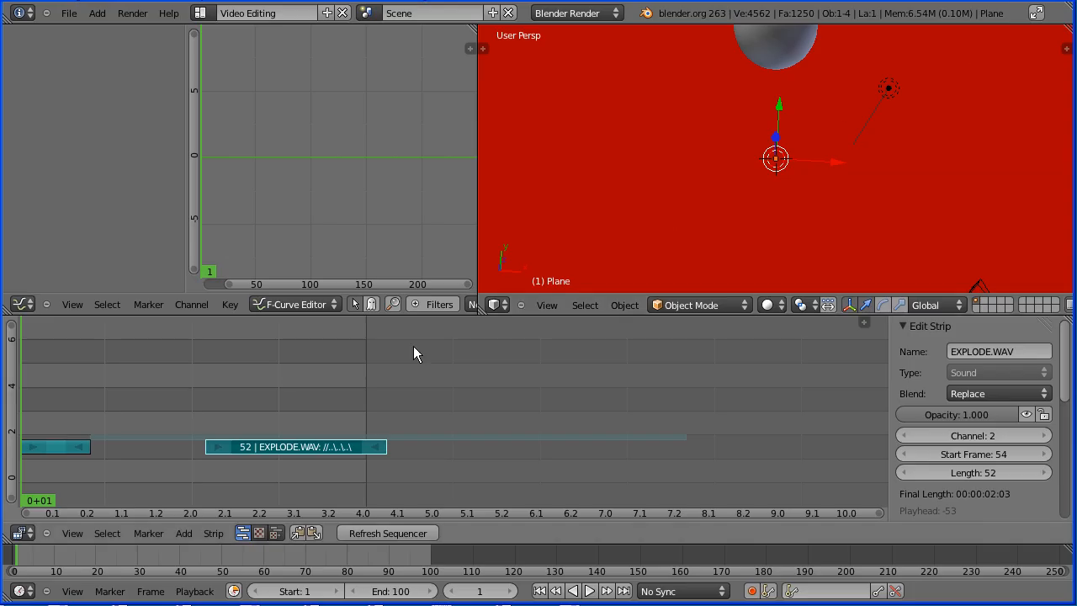
drag(296, 447, 276, 447)
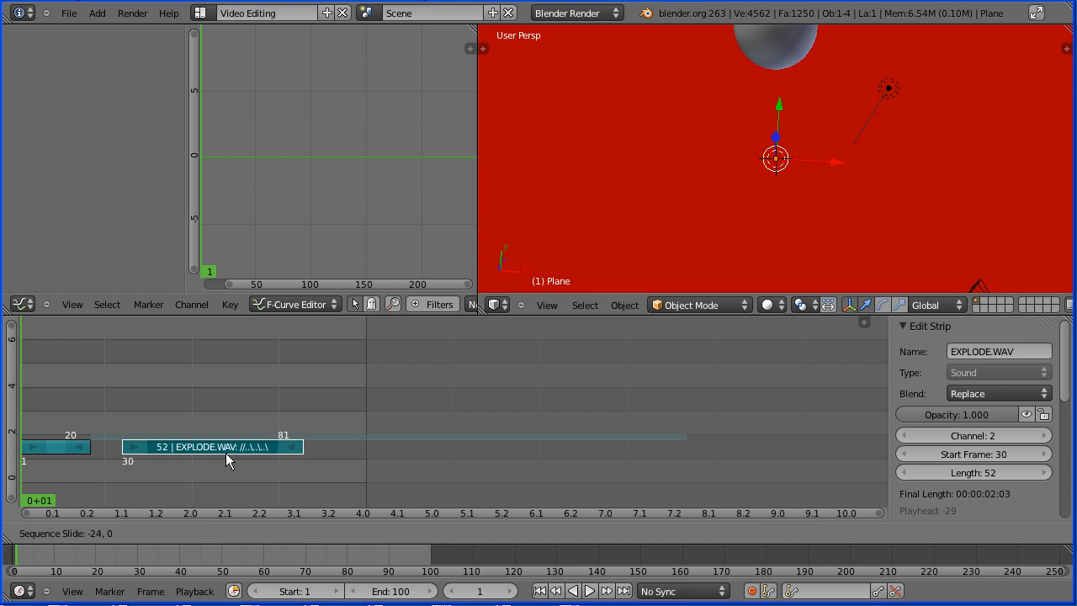
drag(228, 447, 202, 447)
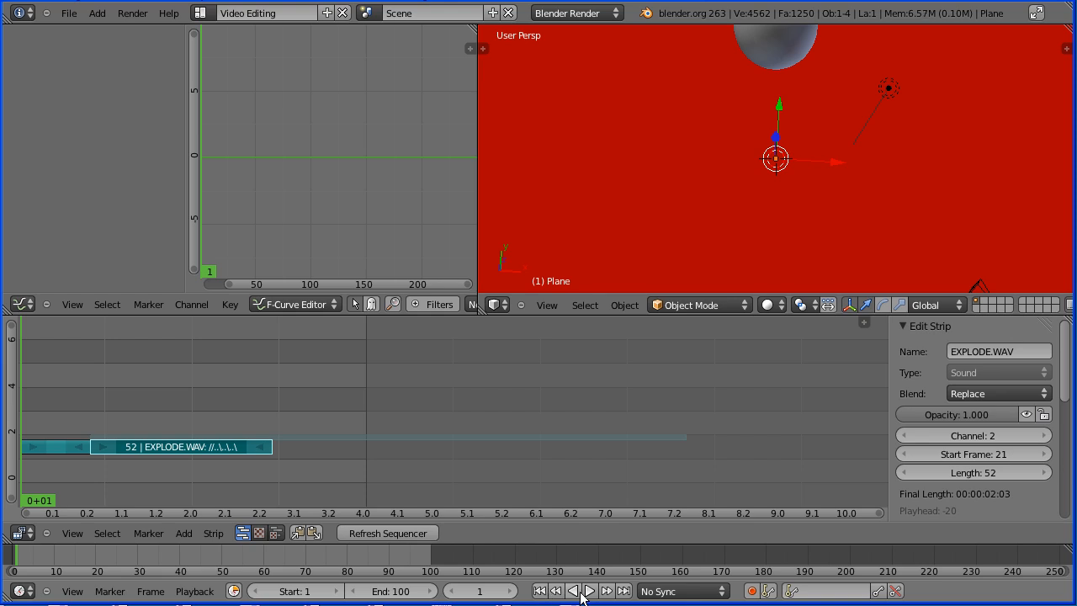
Play the animation and stop it to check the explode sound timing.
click(581, 592)
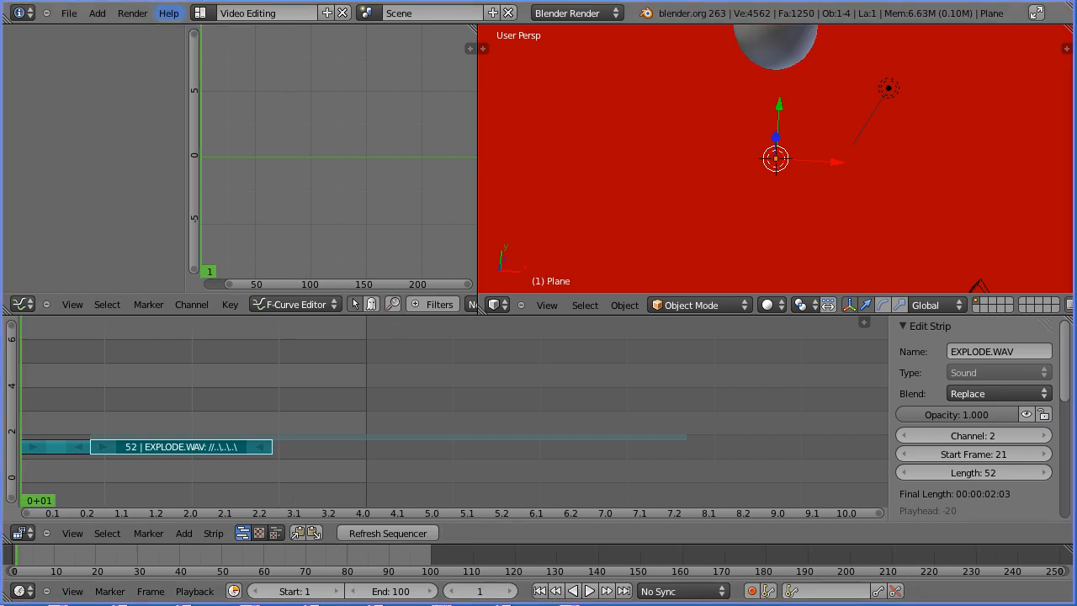
click(588, 590)
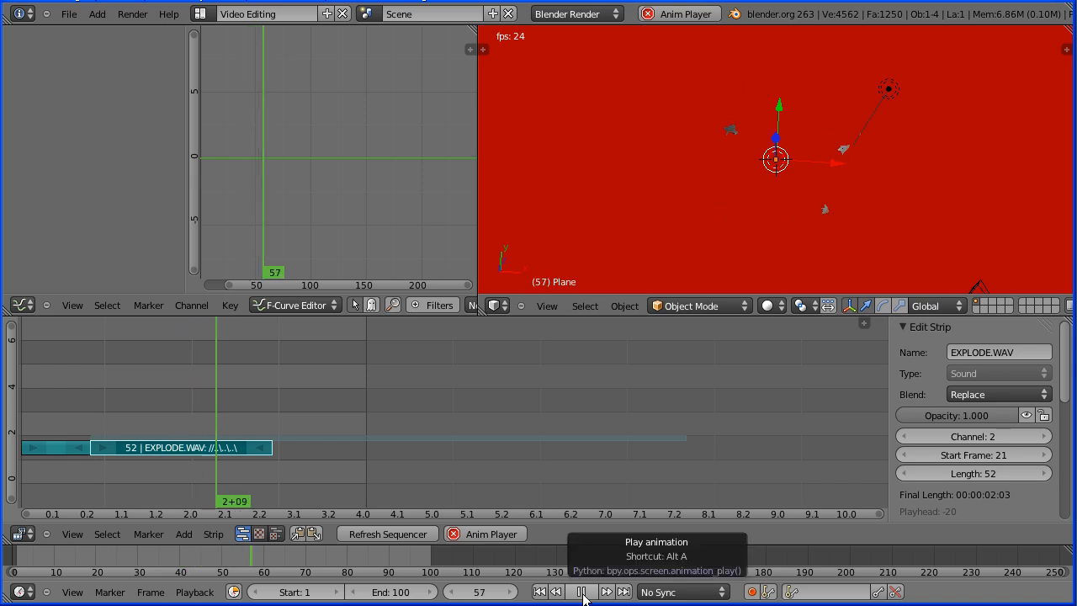
click(579, 592)
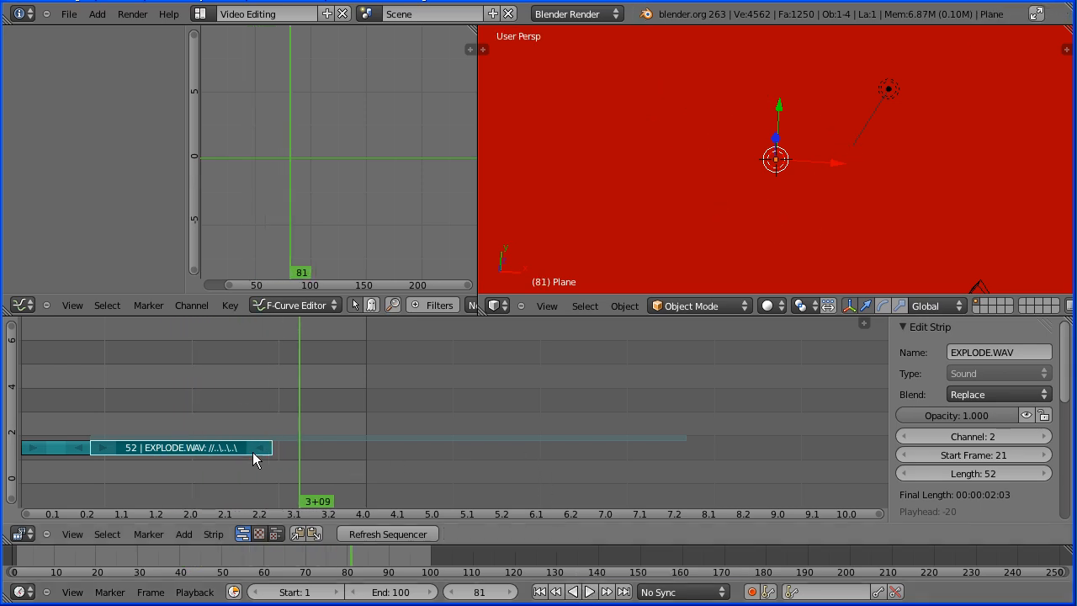
mouse_move(672, 170)
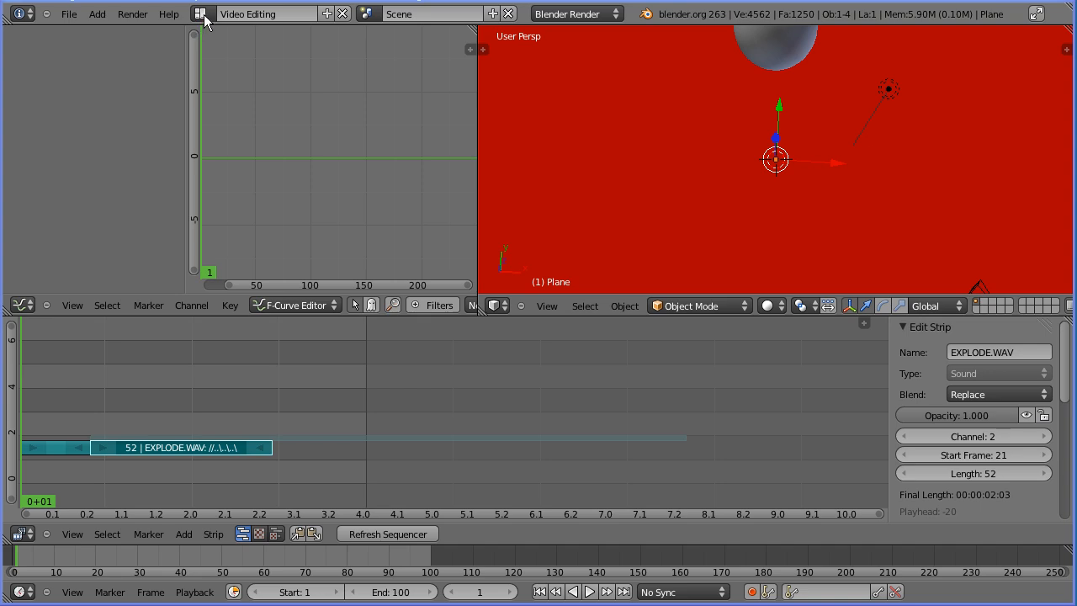
Switch to the Default screen layout and set Transform Orientation to Local.
click(197, 14)
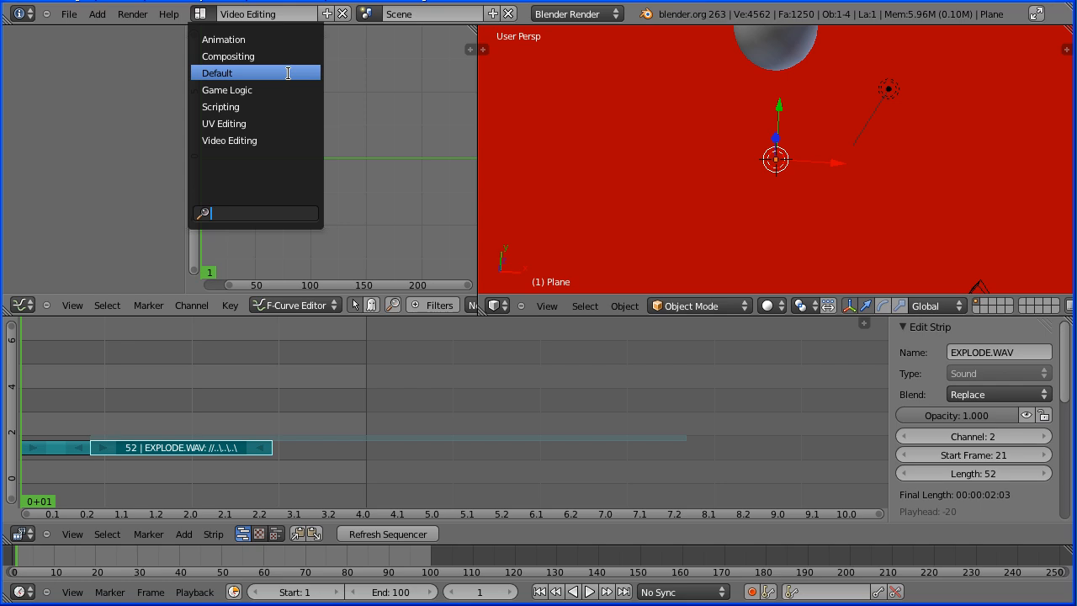
click(217, 72)
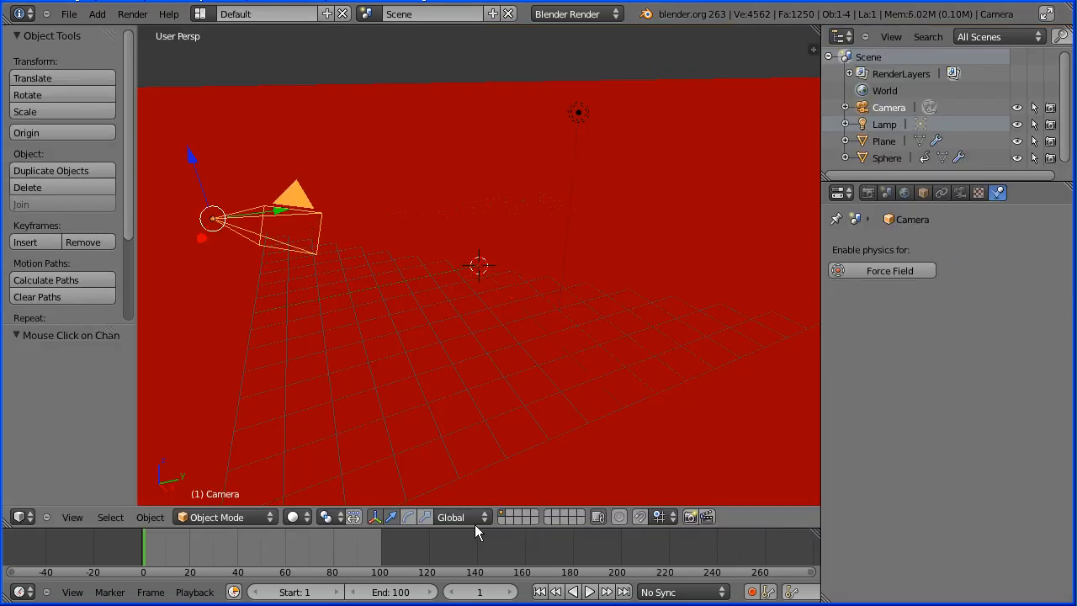
click(459, 516)
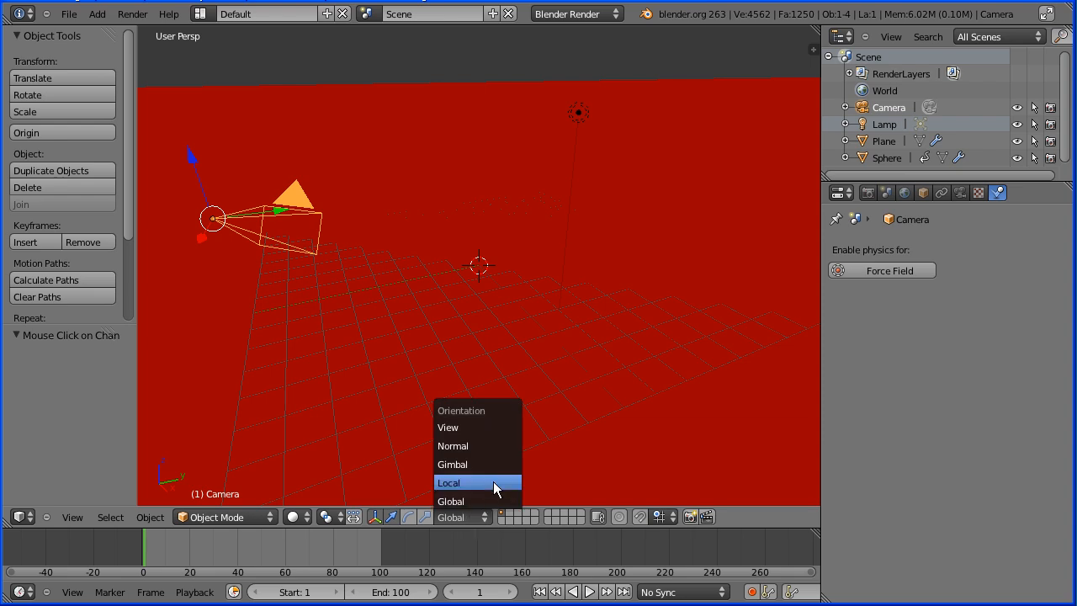
click(449, 482)
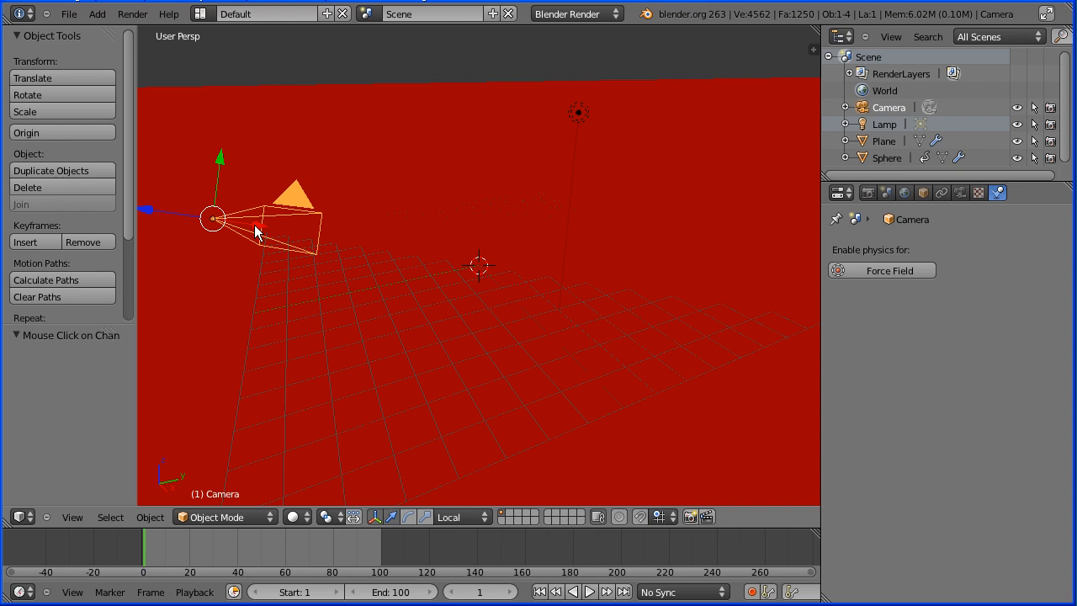
mouse_move(189, 219)
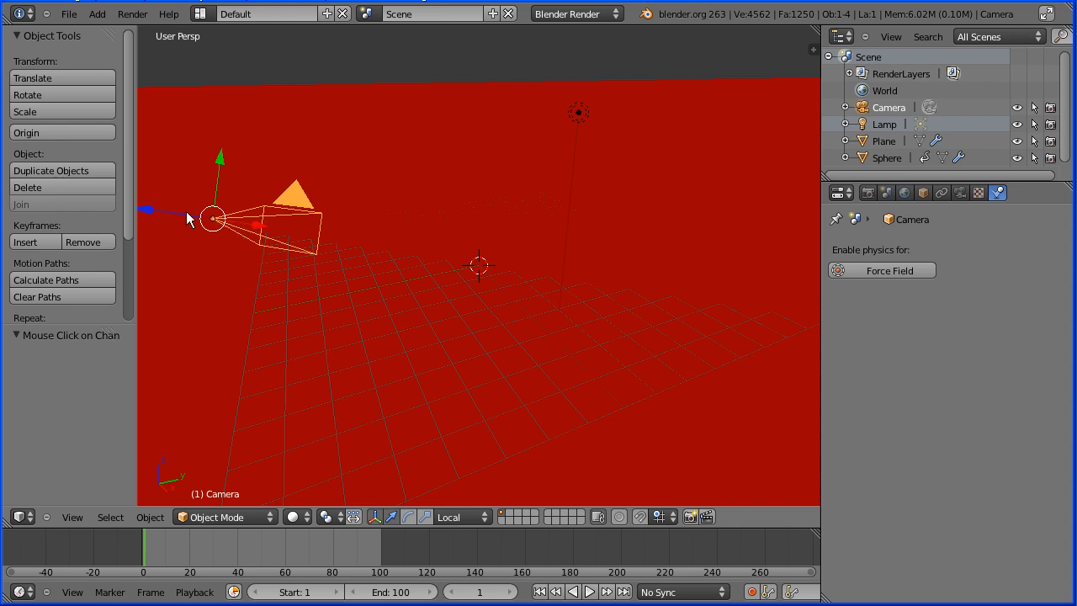
mouse_move(152, 218)
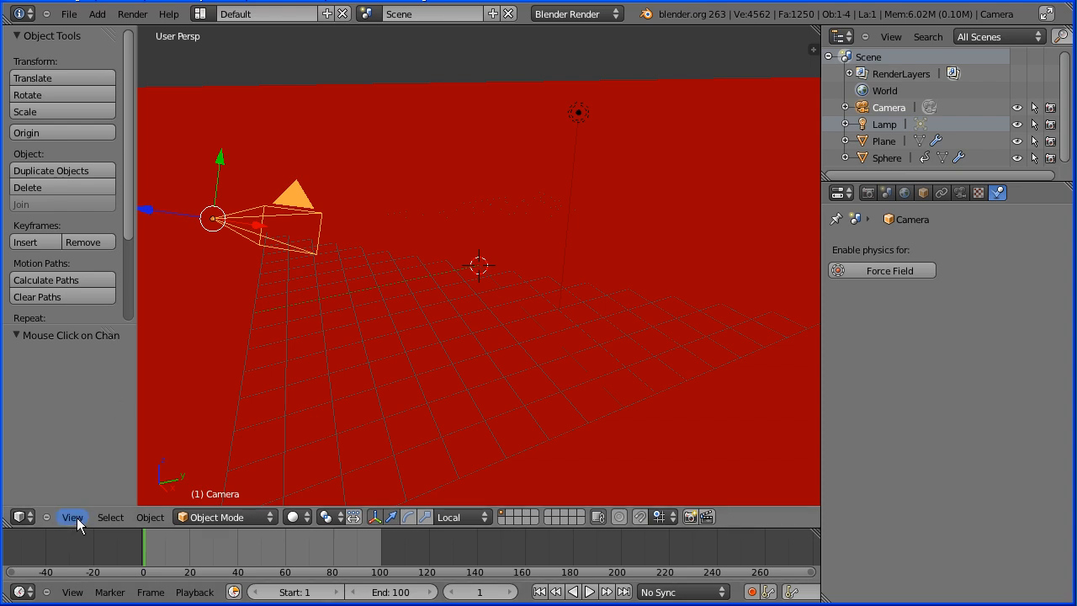
Look through the scene camera via View > Camera.
click(73, 516)
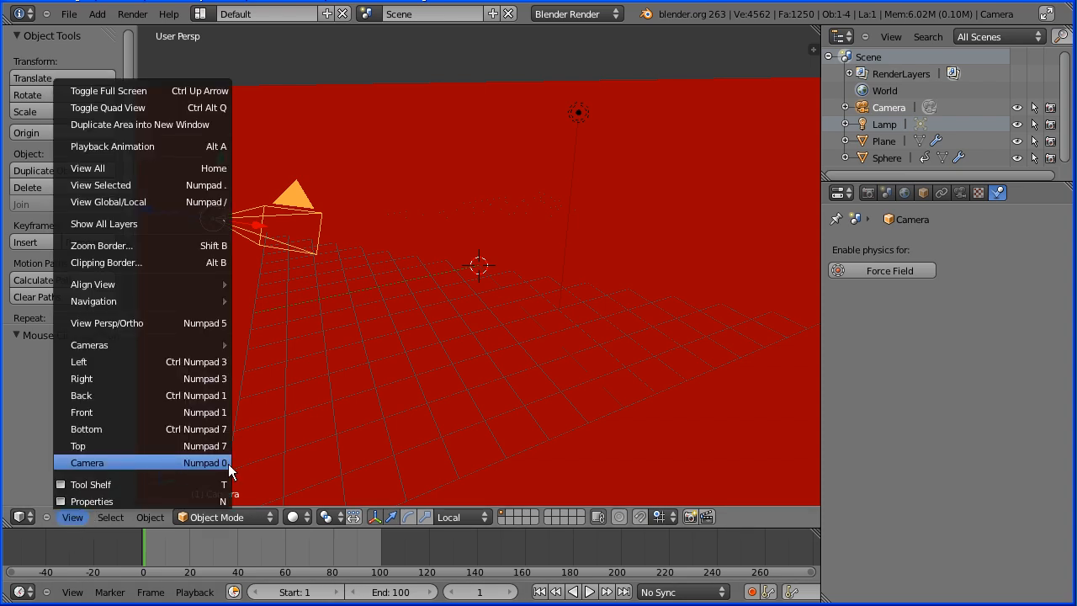
click(87, 462)
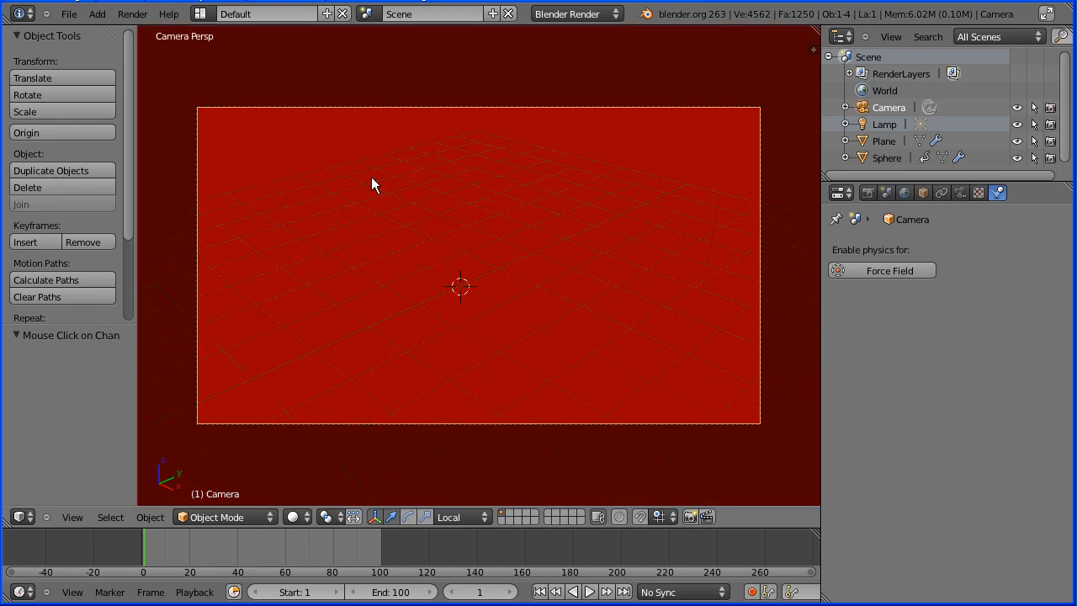
mouse_move(503, 217)
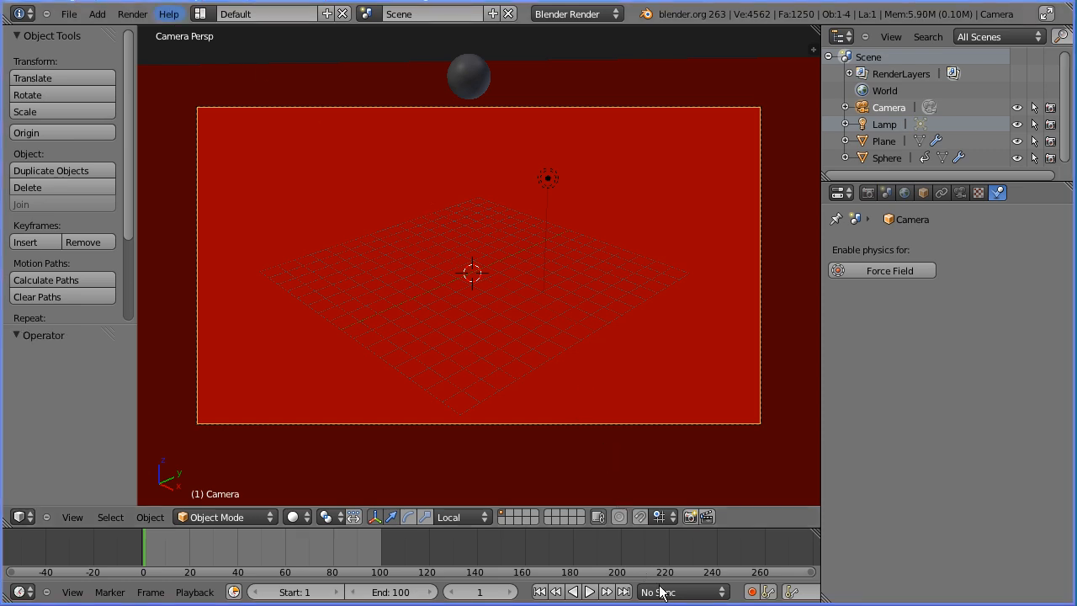
Set playback sync to AV-sync so the animation follows the audio.
click(677, 590)
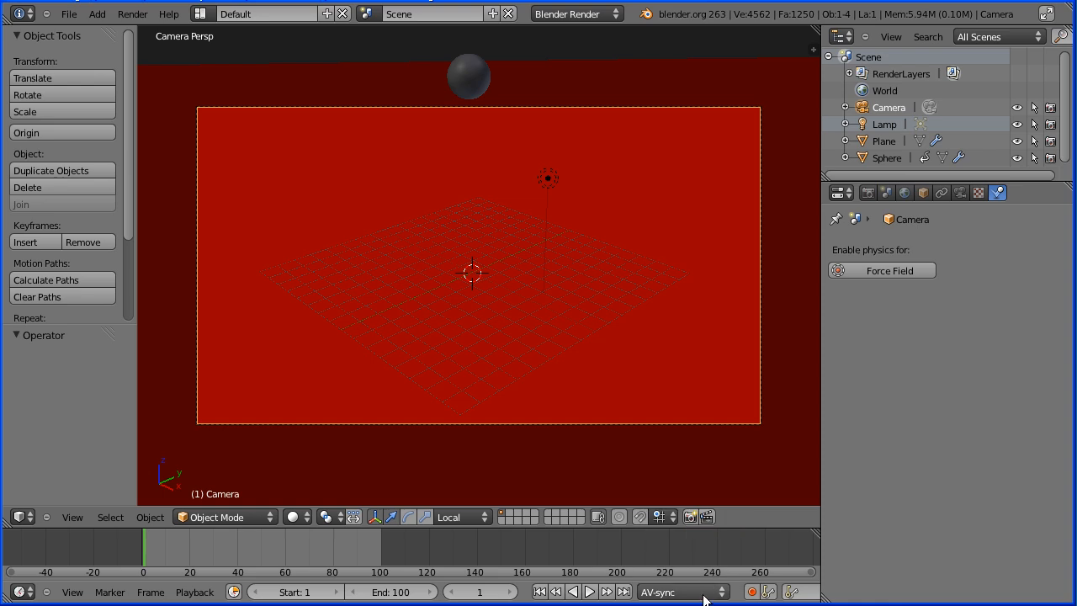
mouse_move(707, 600)
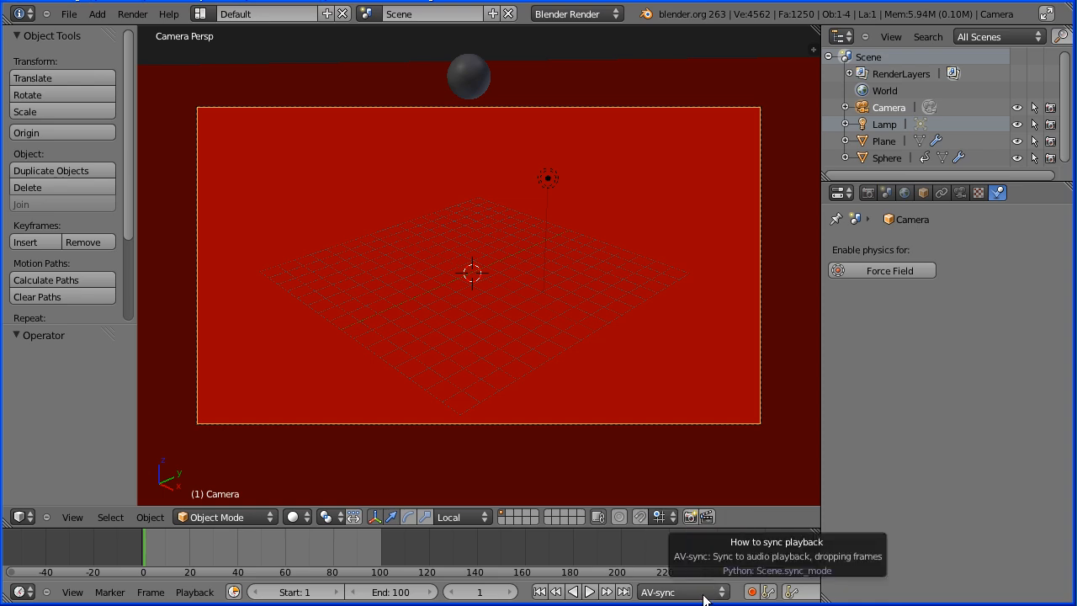
mouse_move(711, 595)
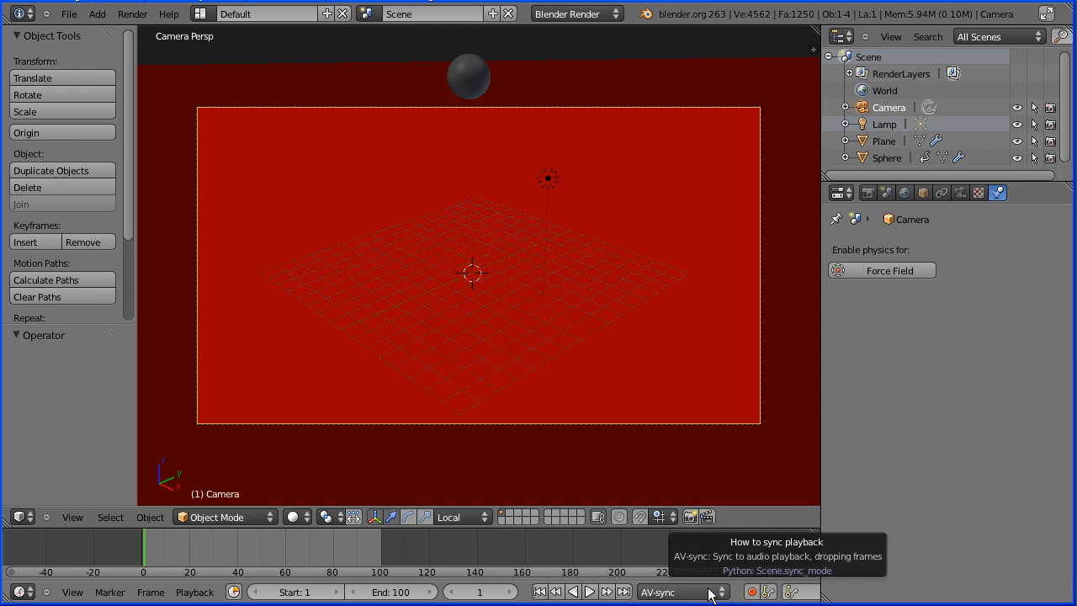
mouse_move(870, 193)
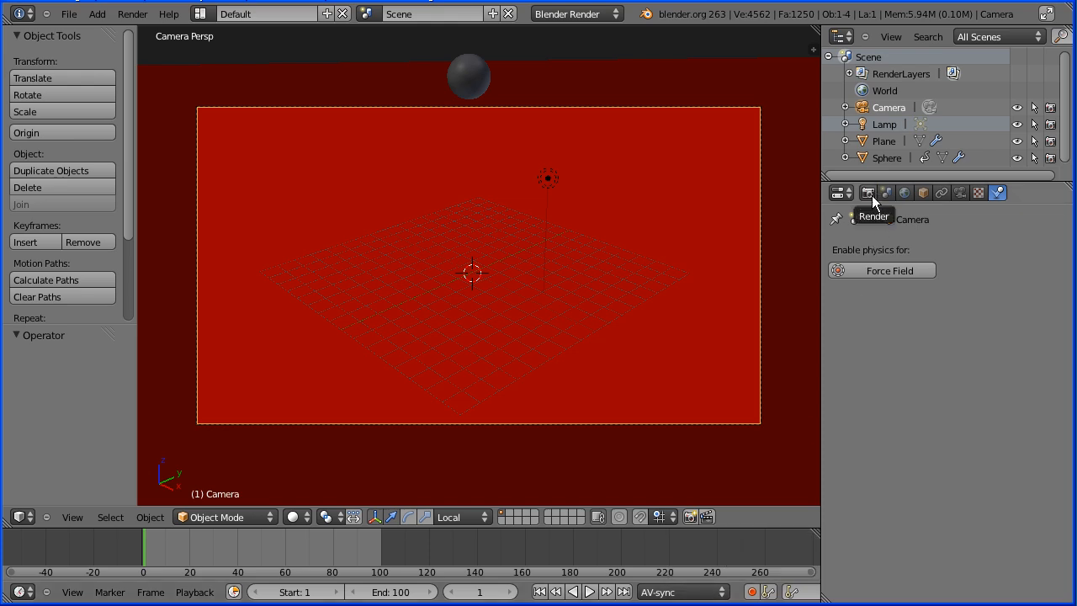
Set the render output path to the renderedMovies folder with file name 'falling'.
click(867, 193)
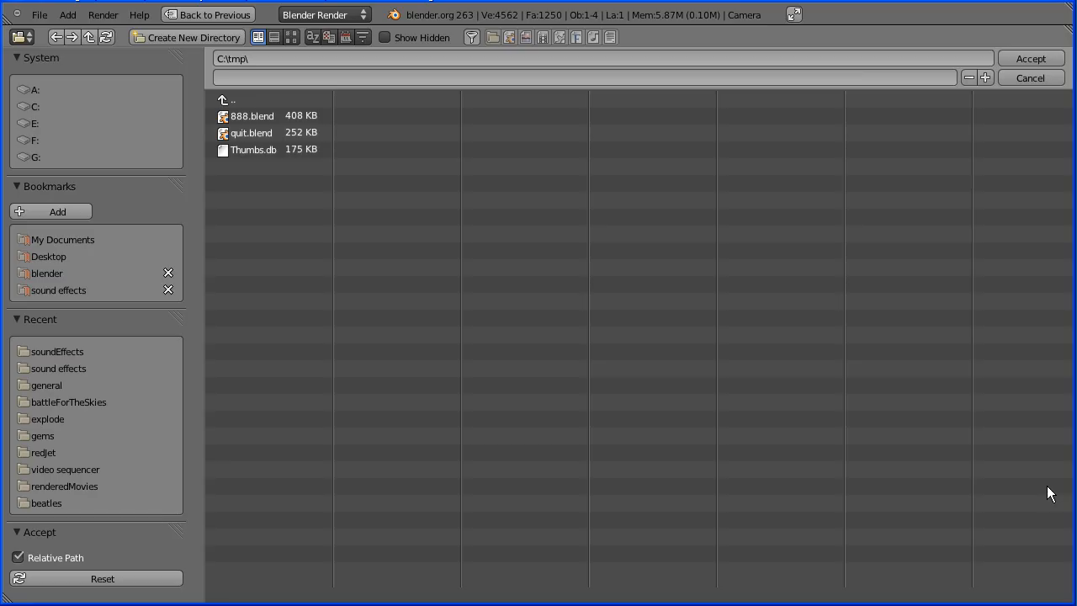
mouse_move(86, 504)
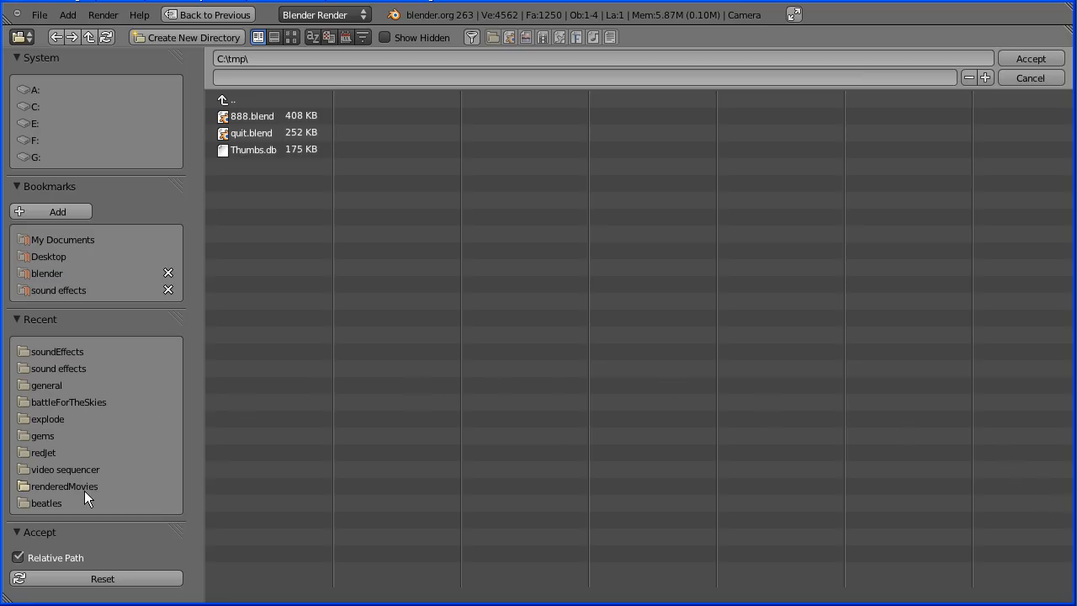
click(62, 486)
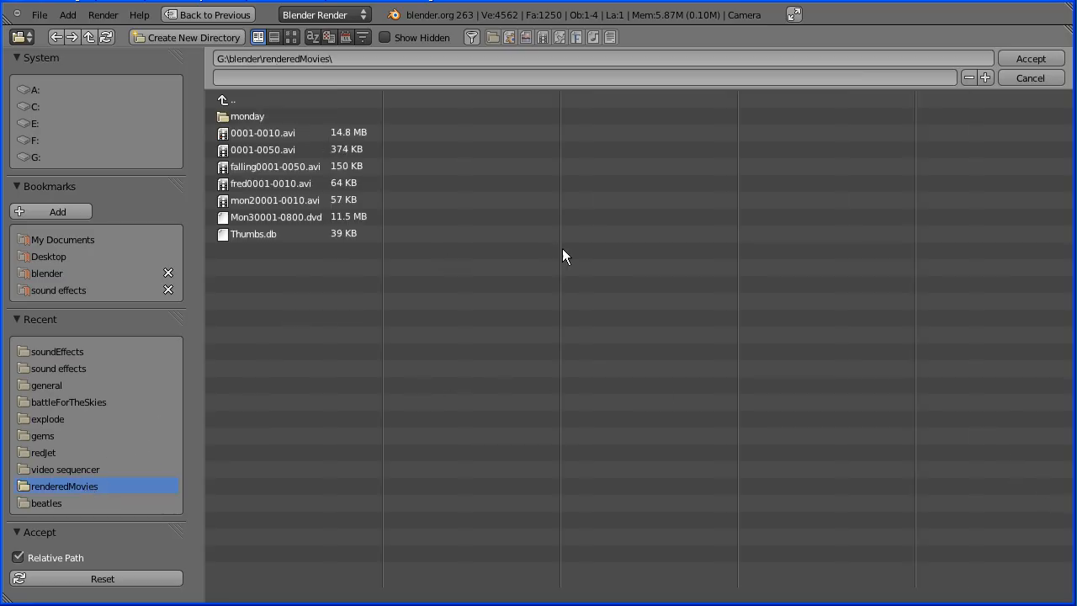
click(1037, 78)
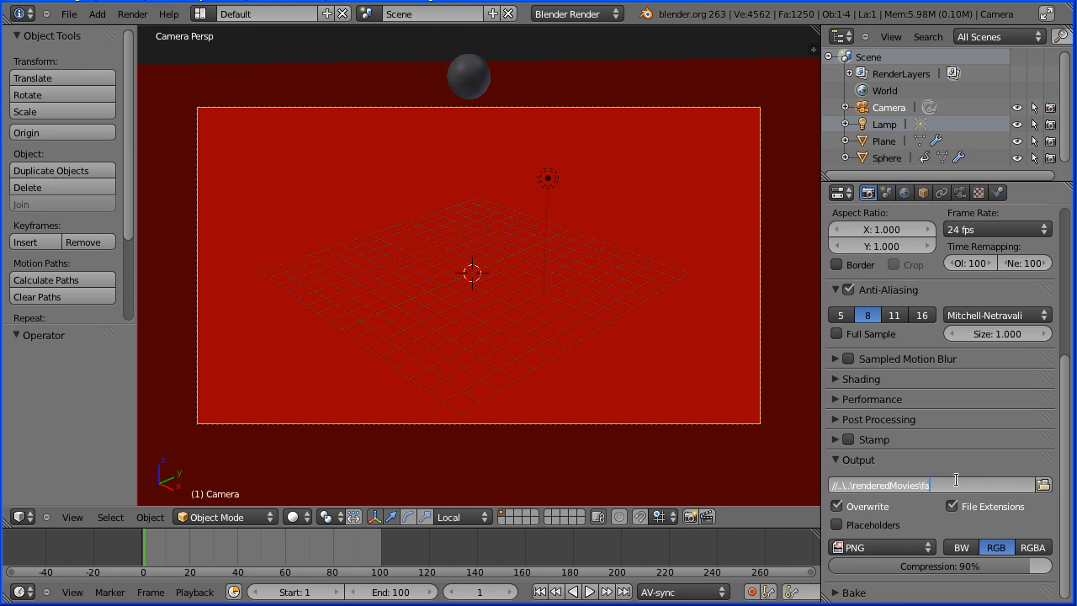
text(falling)
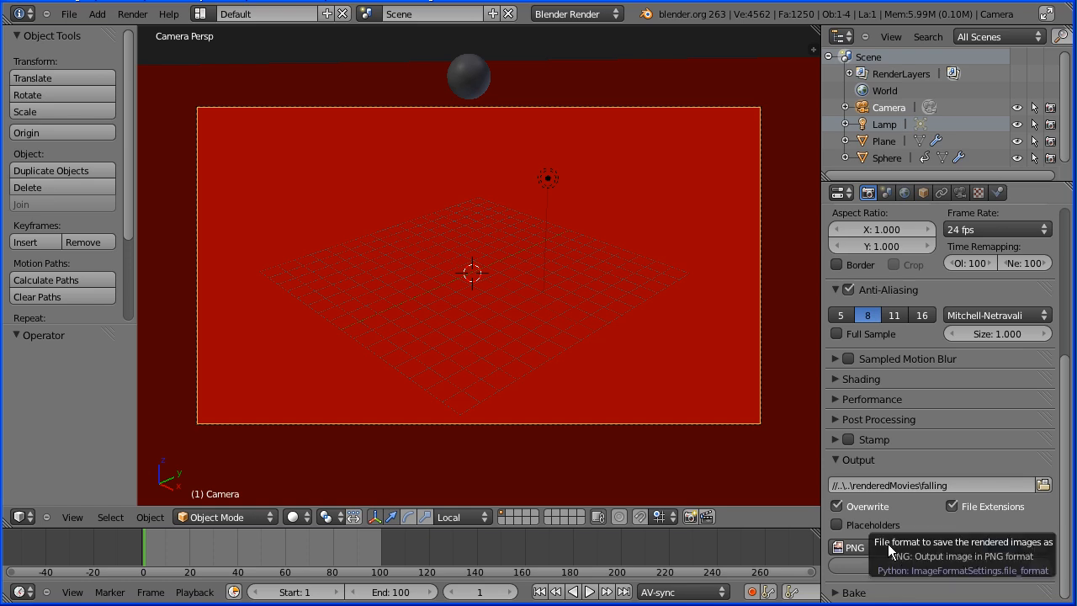
Set output format to MPEG with Xvid encoding and MP3 audio codec.
click(850, 547)
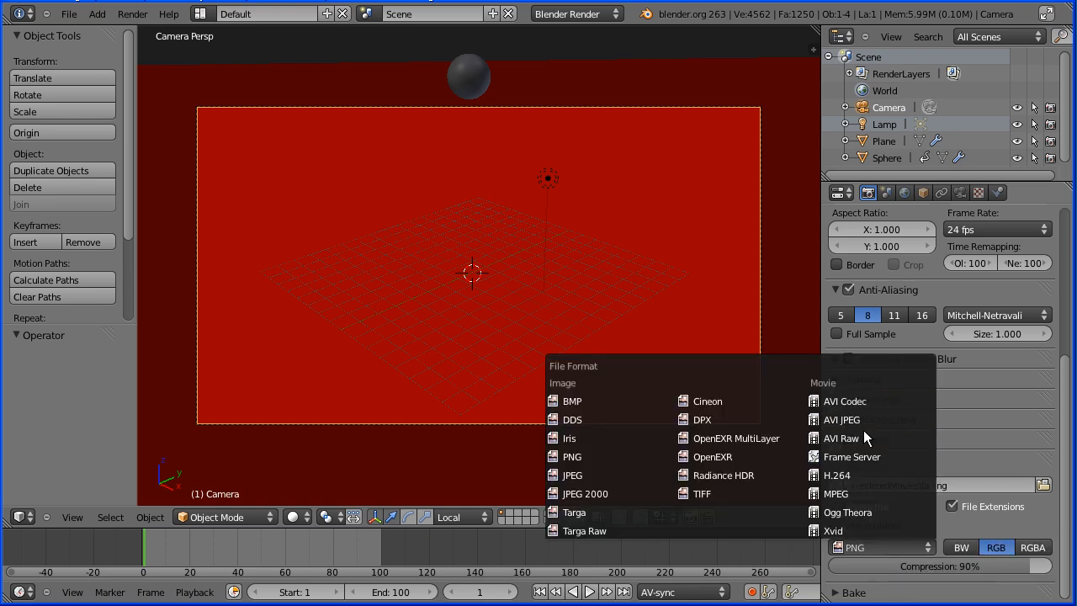
mouse_move(836, 494)
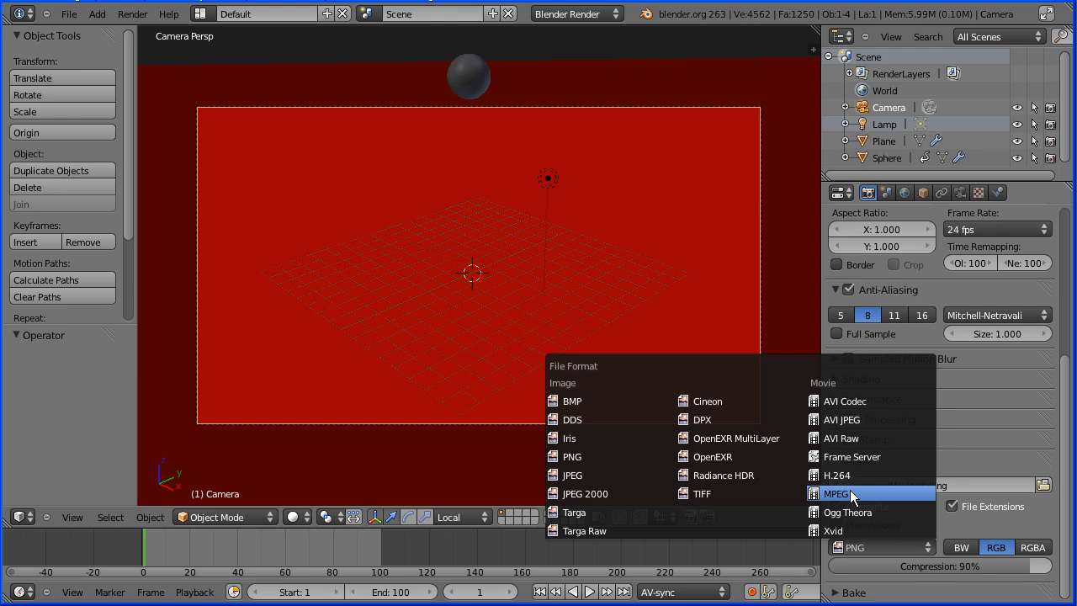
click(838, 493)
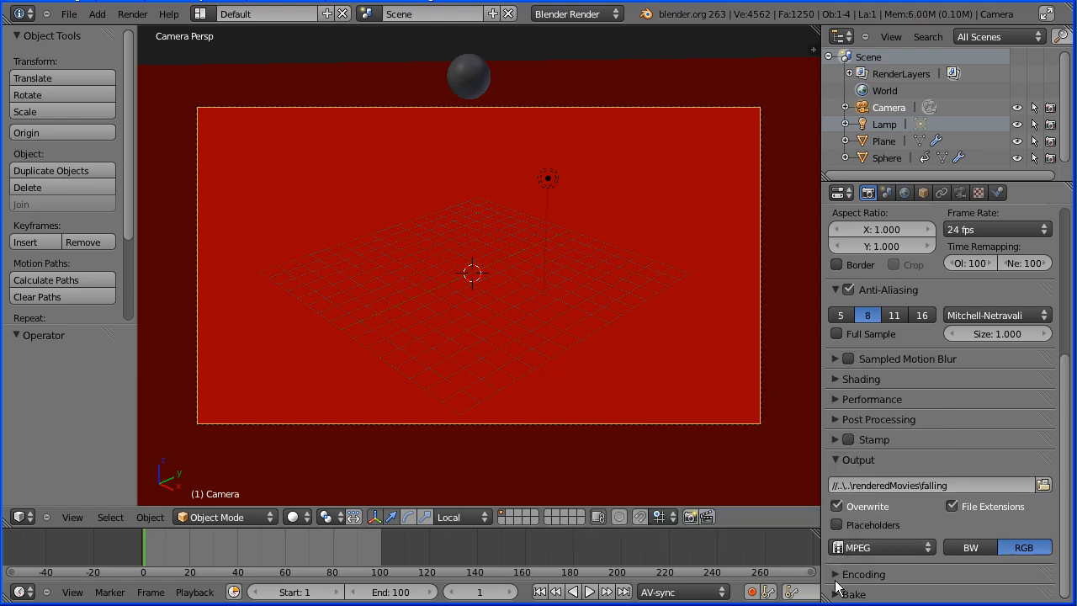
mouse_move(839, 589)
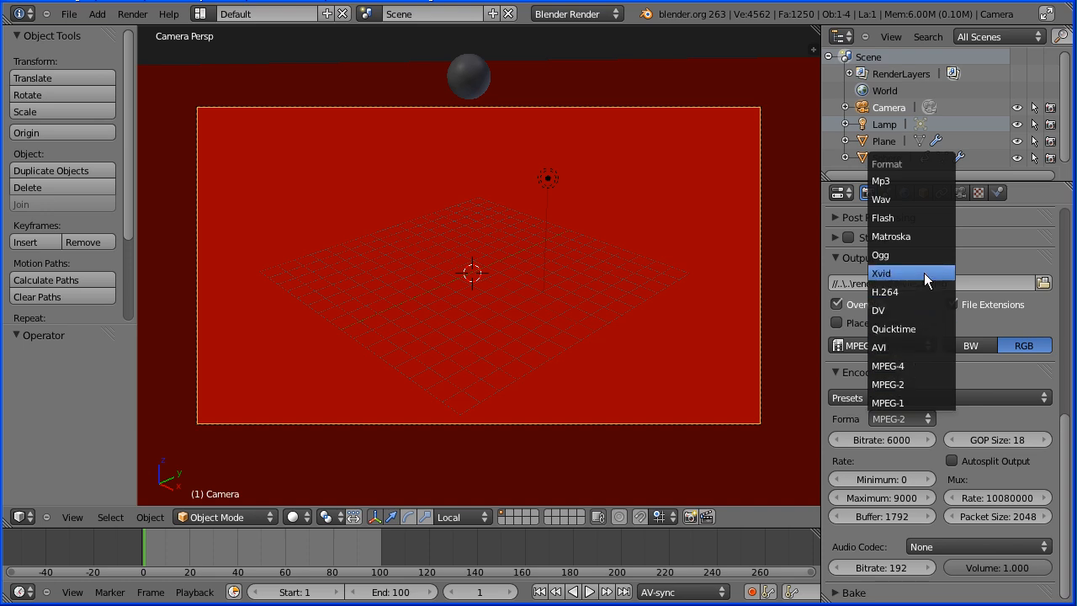
click(881, 272)
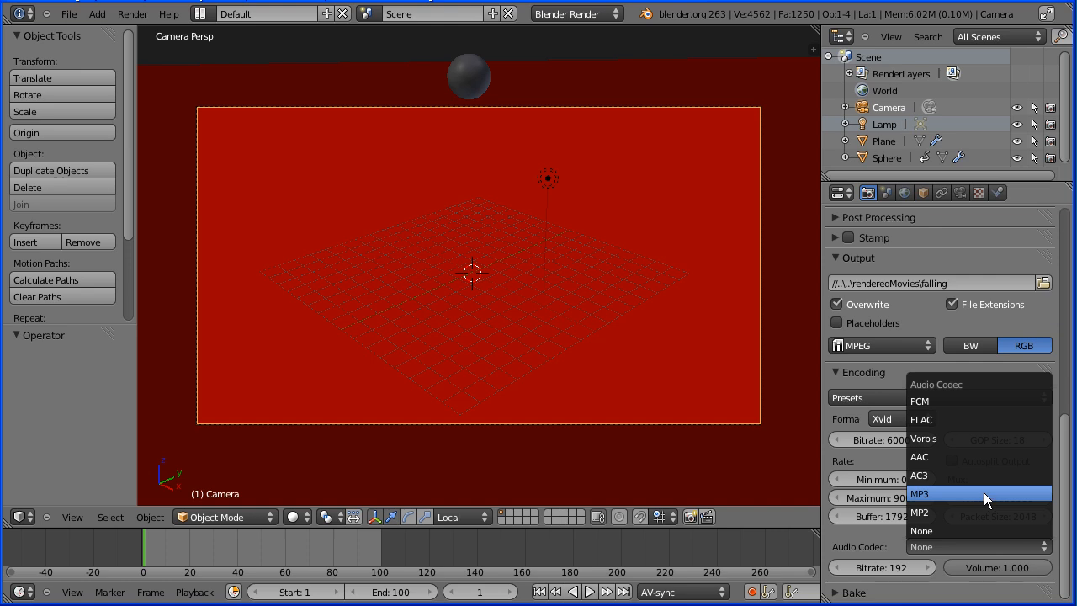
click(919, 493)
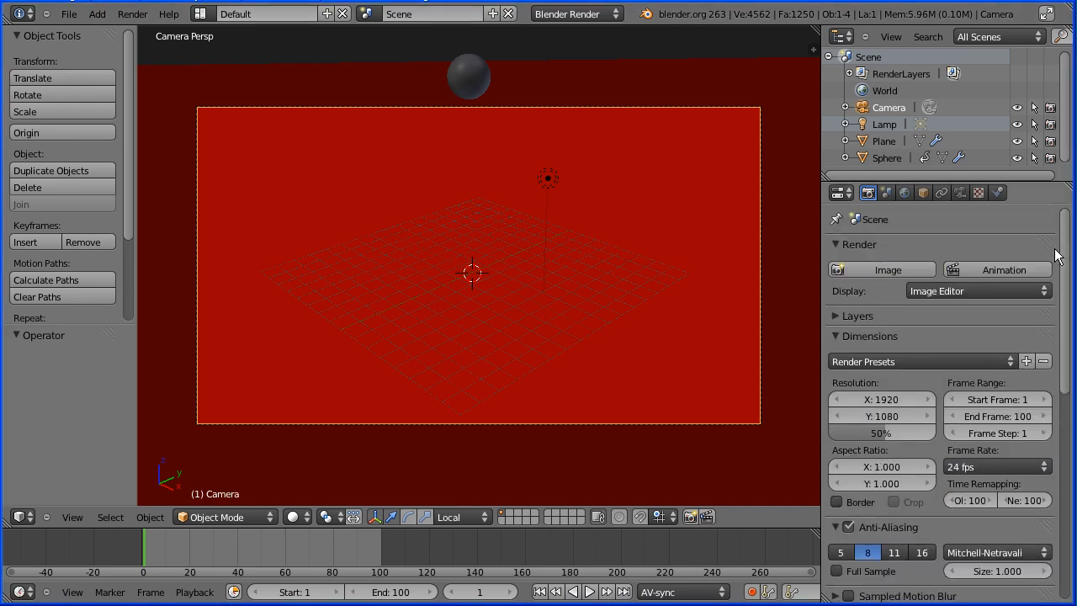
Set Resolution X 1280, Y 720 and render size 25% in Dimensions.
click(882, 399)
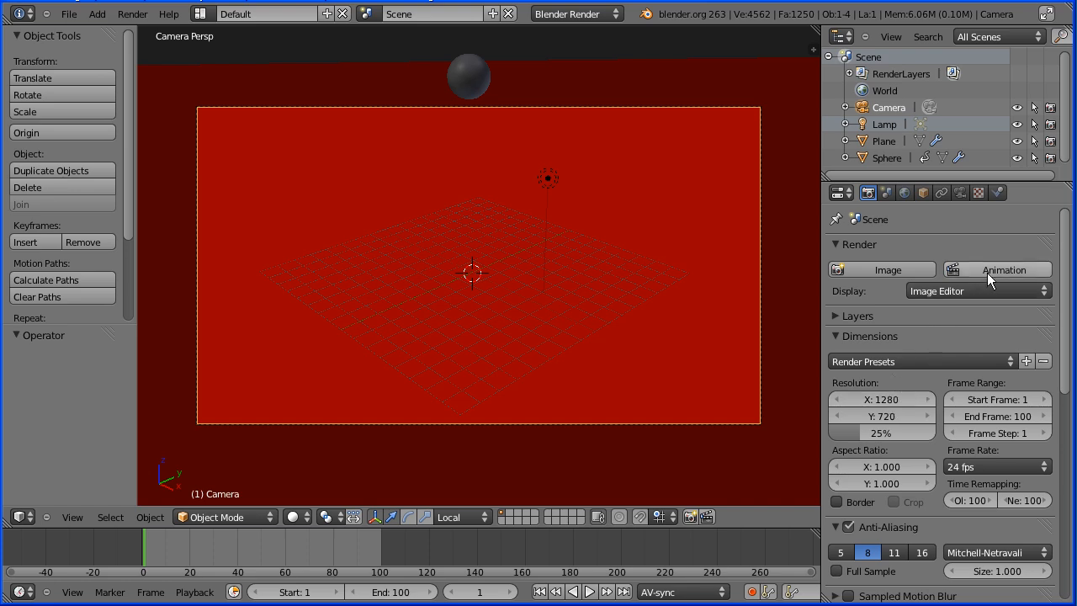
mouse_move(990, 275)
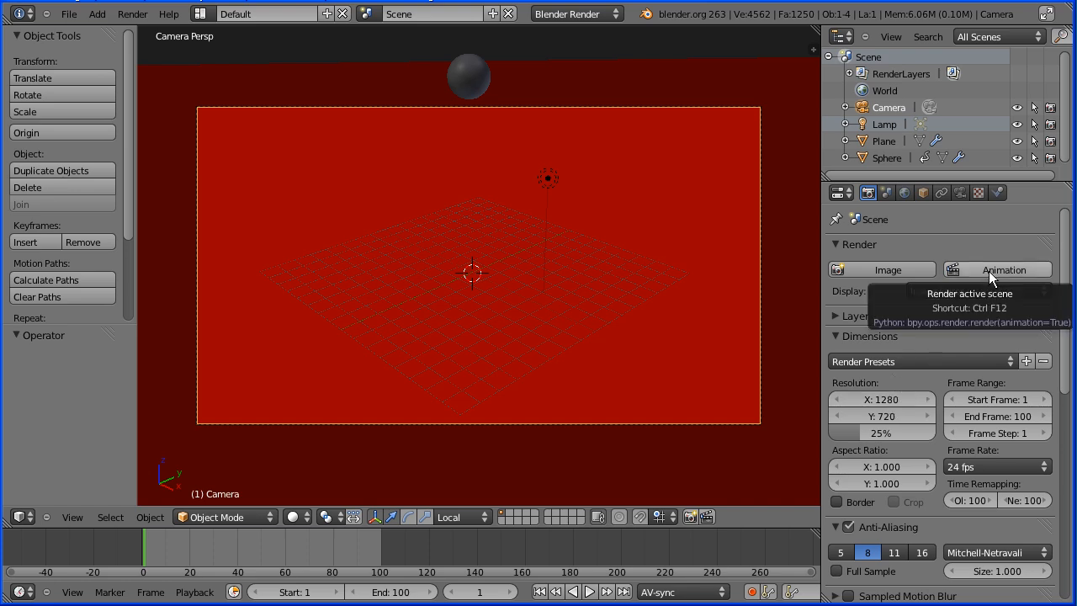
Render the animation to falling0001-0100.avi, play it back, then raise render scale to 31%.
click(997, 269)
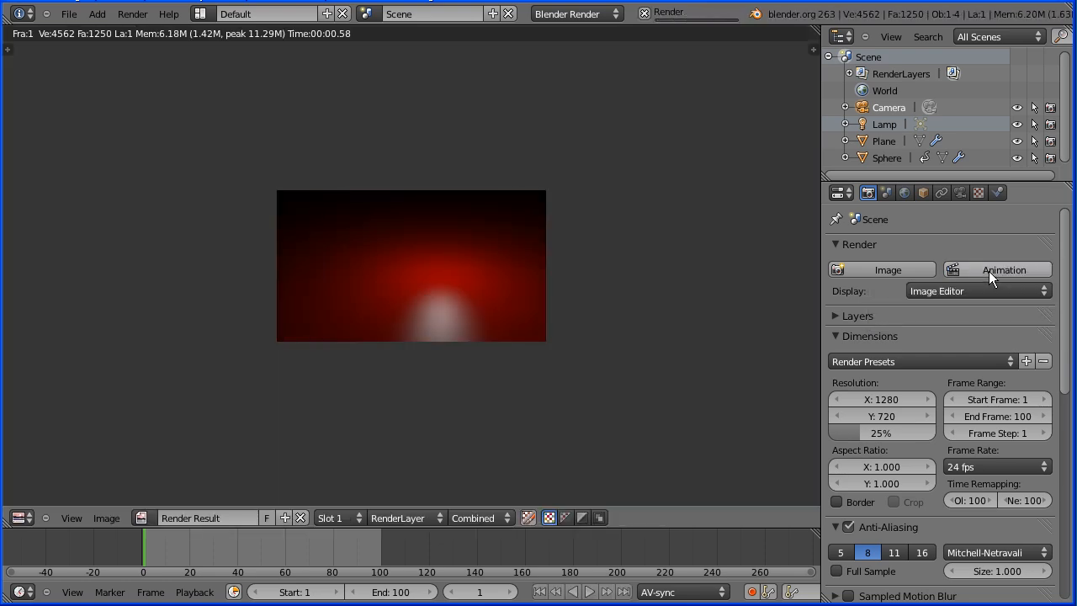
click(1004, 269)
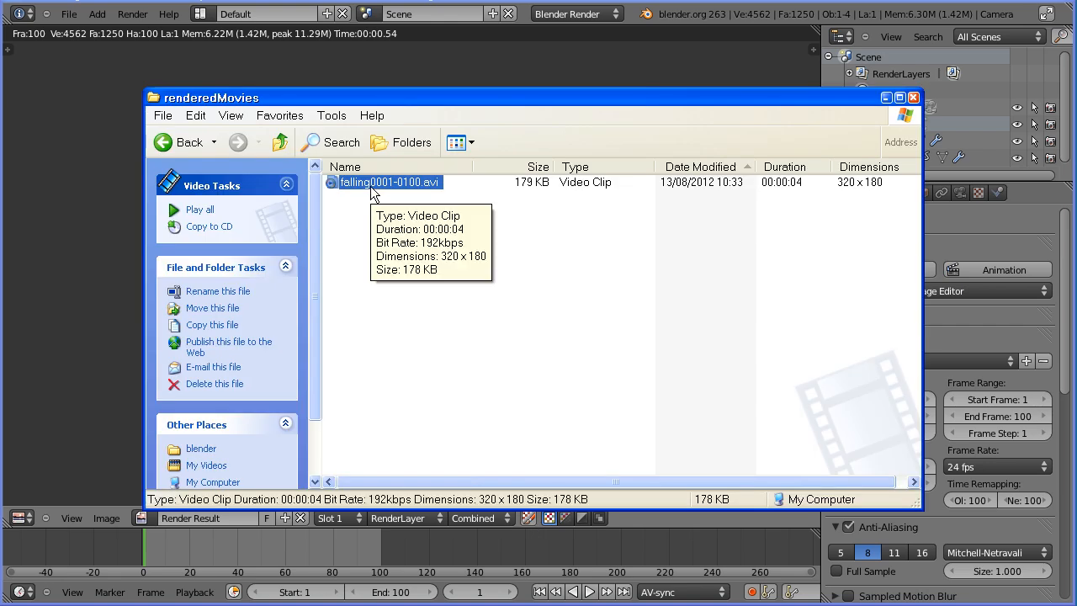
double_click(388, 182)
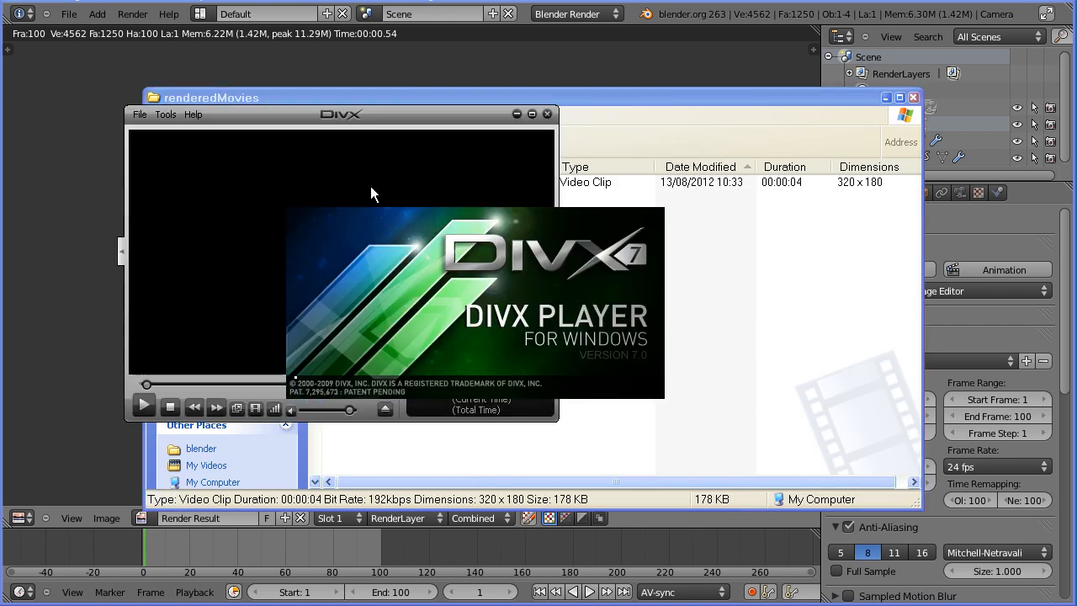
click(144, 407)
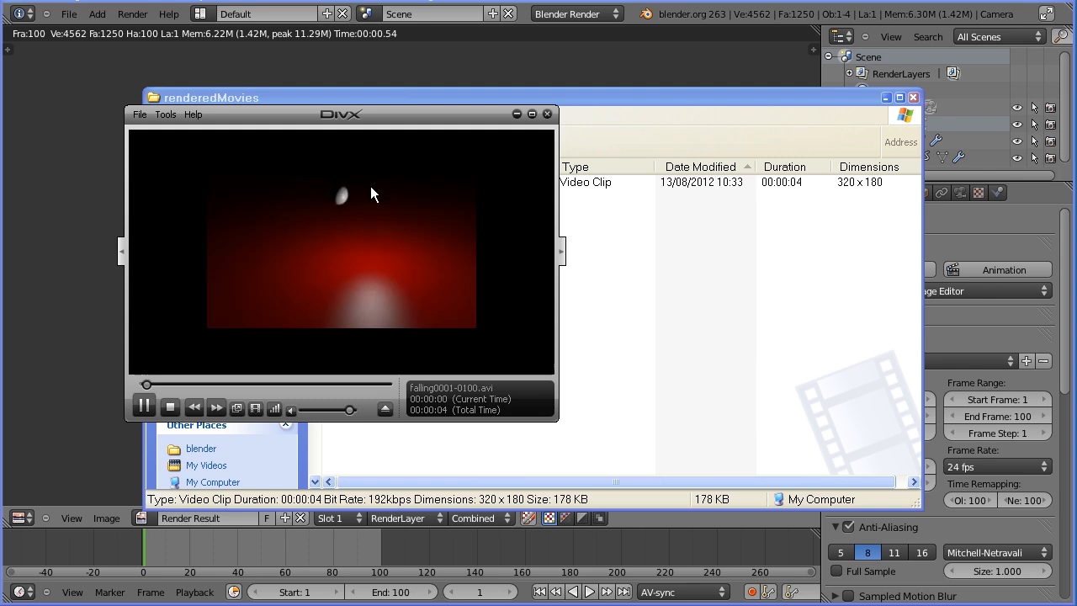
click(547, 114)
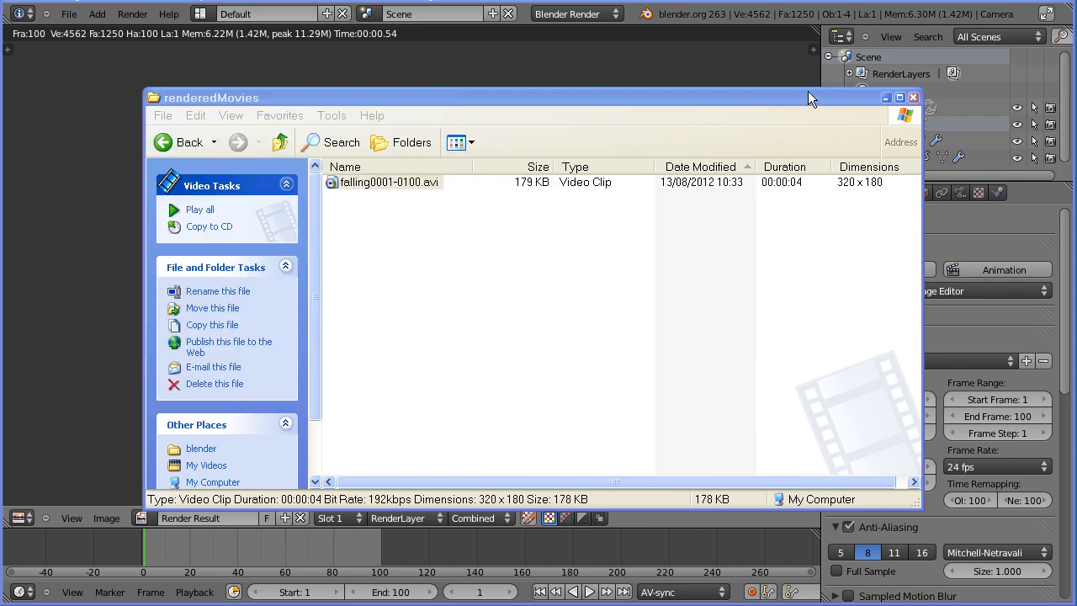
click(912, 96)
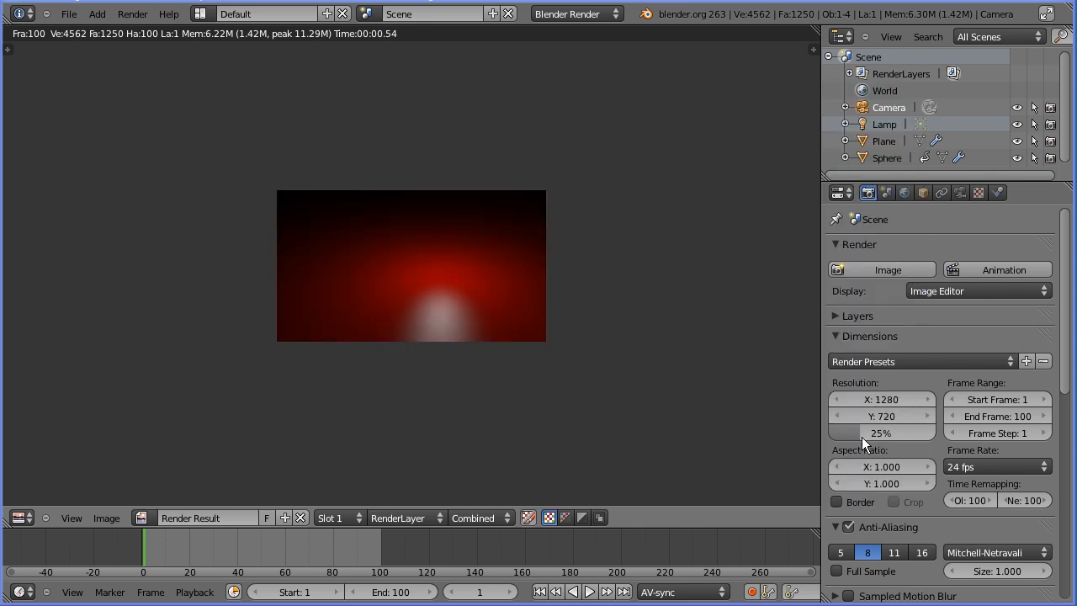
drag(875, 432, 888, 433)
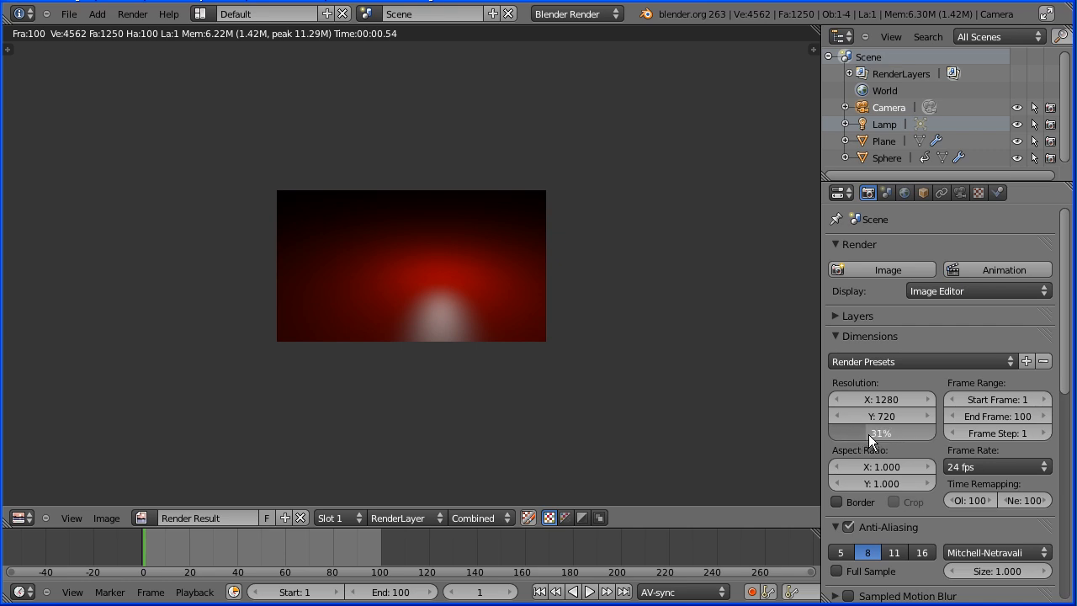